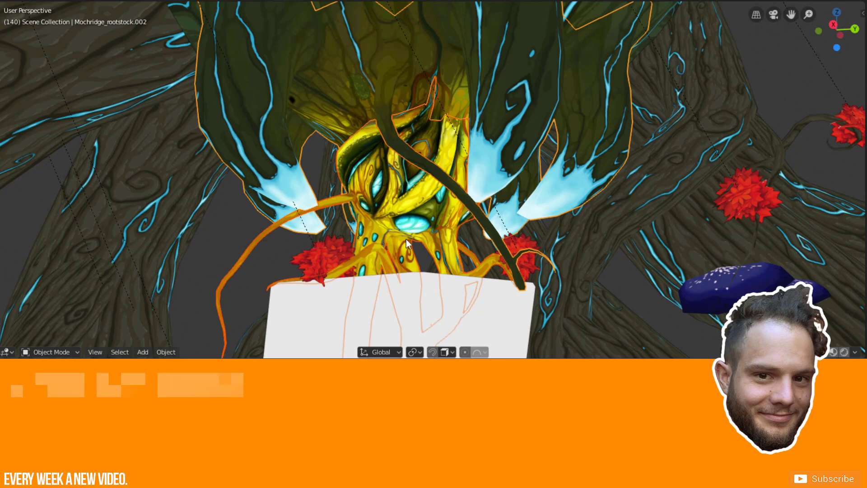
# Choose Join from the context menu for the selected heart and root meshes, then toggle Edit Mode
pyautogui.rightClick(407, 244)
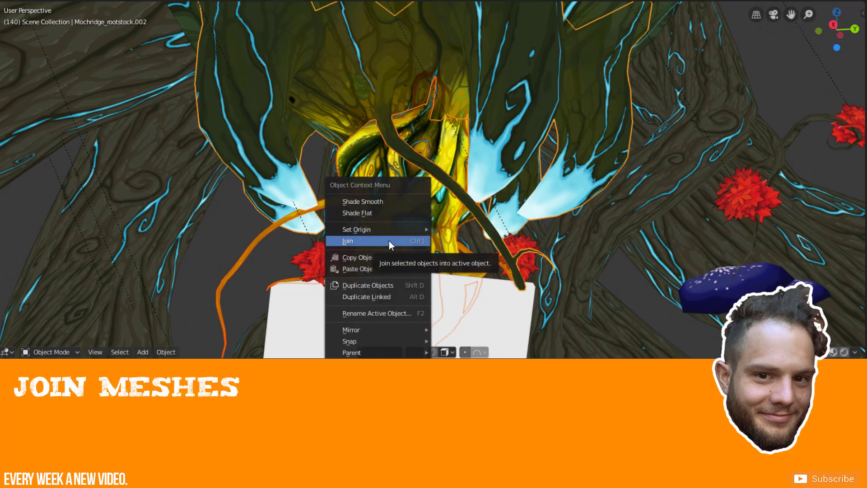
pyautogui.click(347, 241)
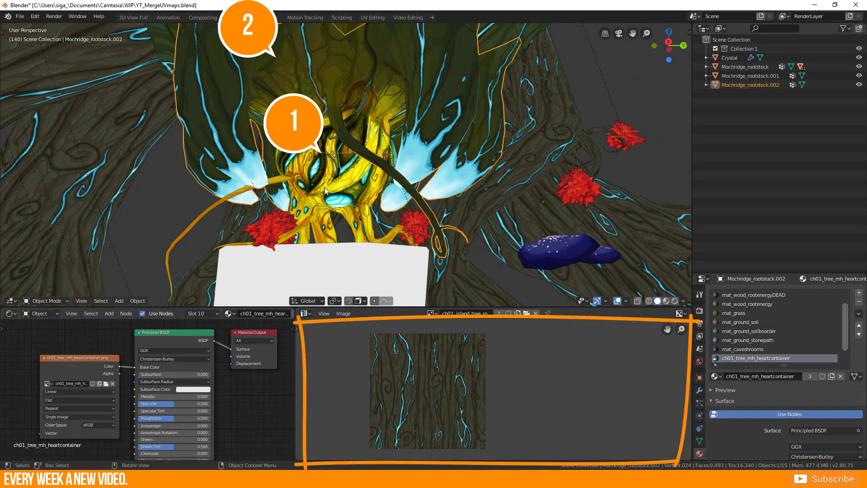
pyautogui.press('Tab')
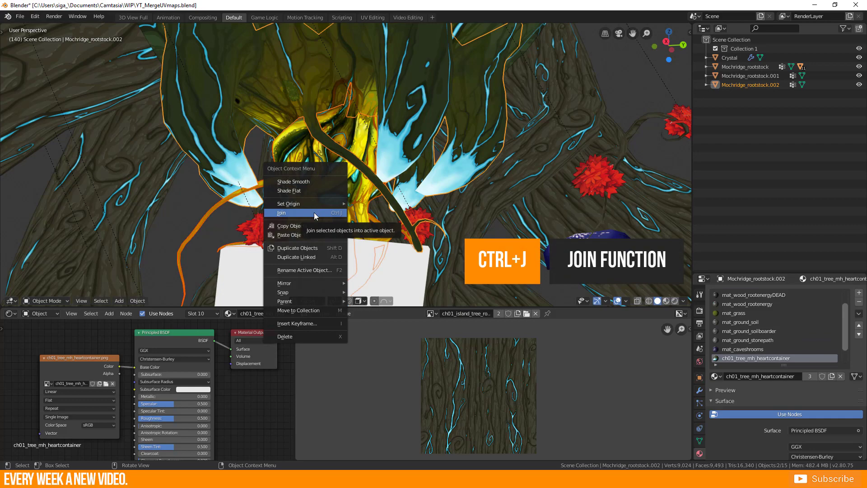
# Join the heart and root meshes and zoom out to see the heart turn flat brown
pyautogui.click(281, 212)
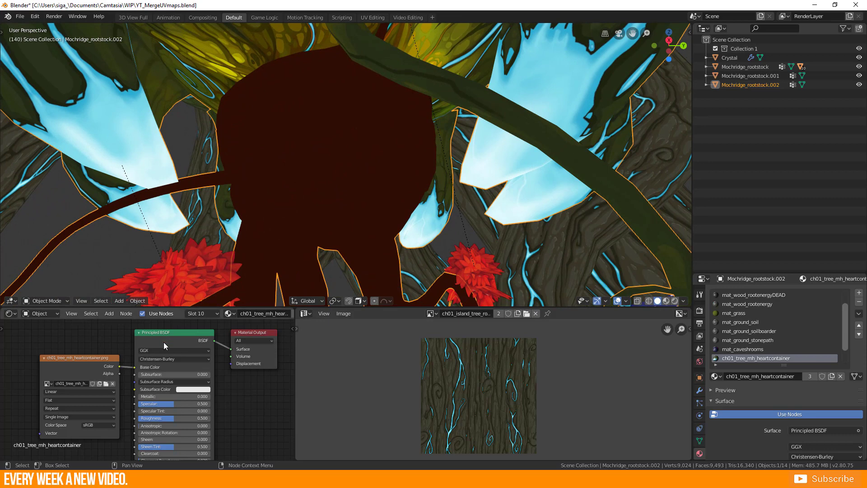
pyautogui.scroll(-3)
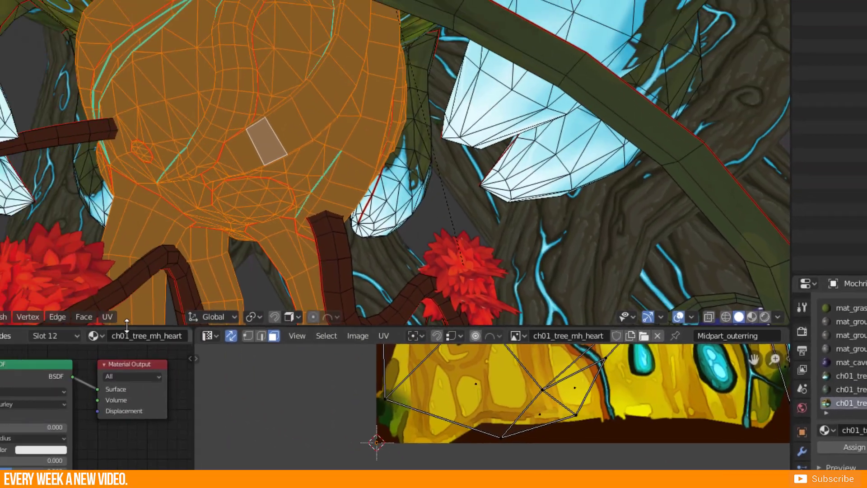
# Undo the join with Ctrl+Z and show the heart's Object Data Properties
pyautogui.press('ctrl+z')
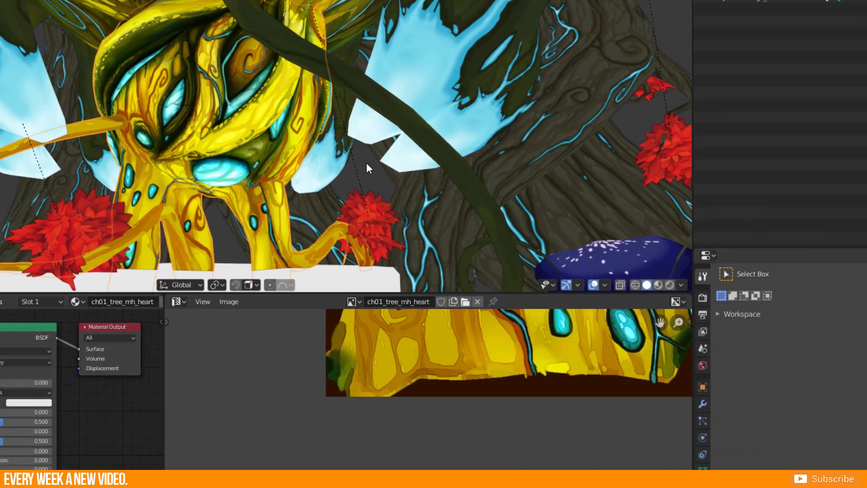
pyautogui.click(643, 441)
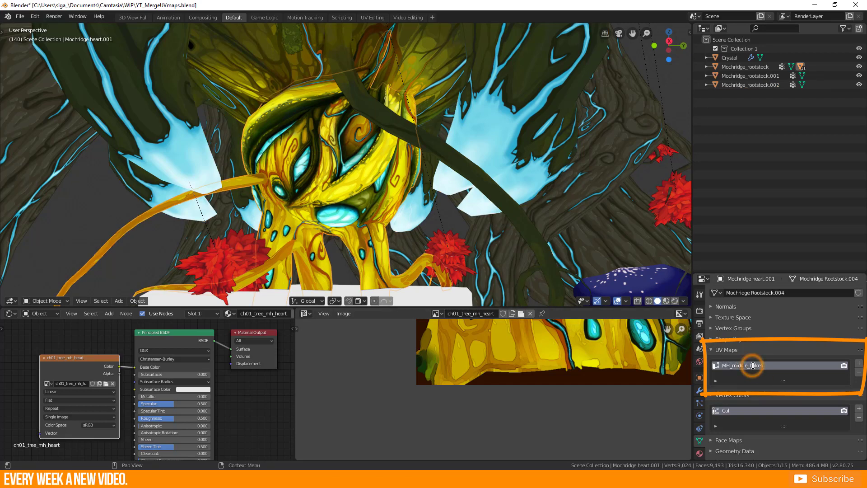
# Rename the heart's UV map entry to MH_combined
pyautogui.doubleClick(741, 365)
pyautogui.write('MH_combined')
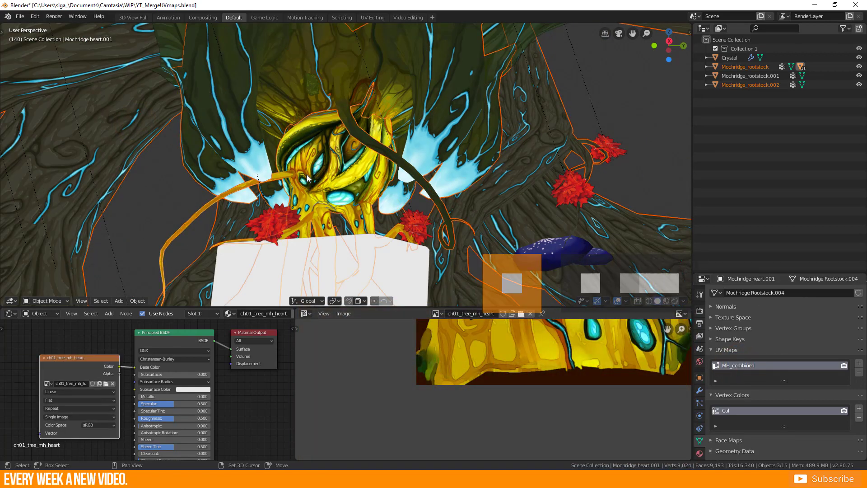
# Join the heart and rootstock meshes, then enter Edit Mode to inspect the shared MH_combined UVs
pyautogui.rightClick(308, 177)
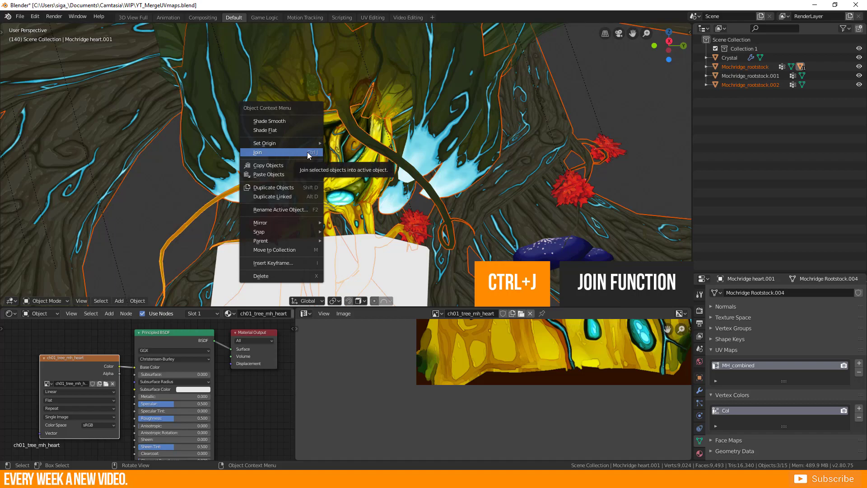
pyautogui.click(257, 152)
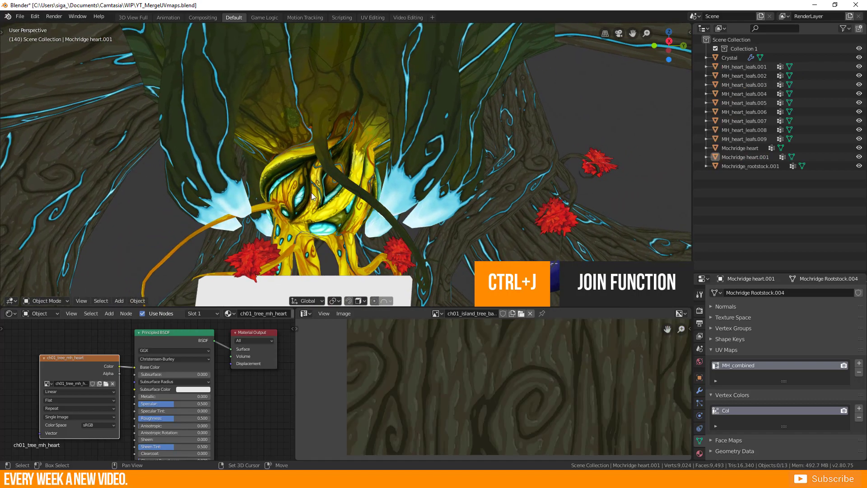
pyautogui.press('Tab')
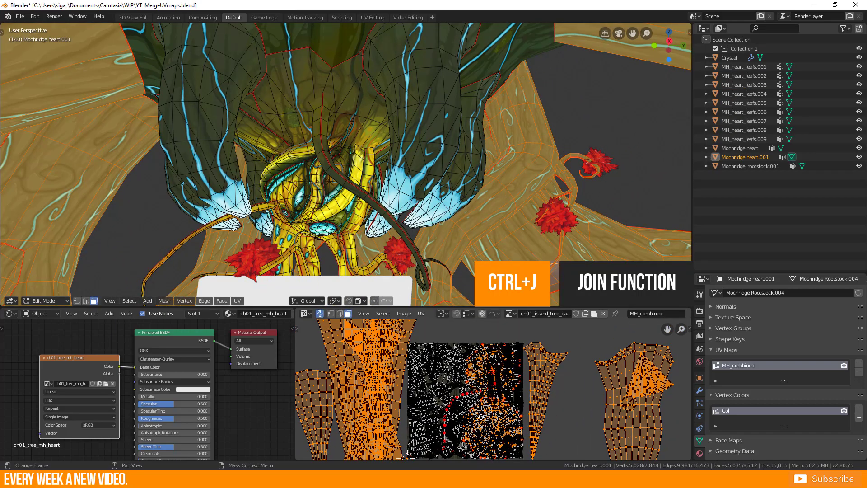